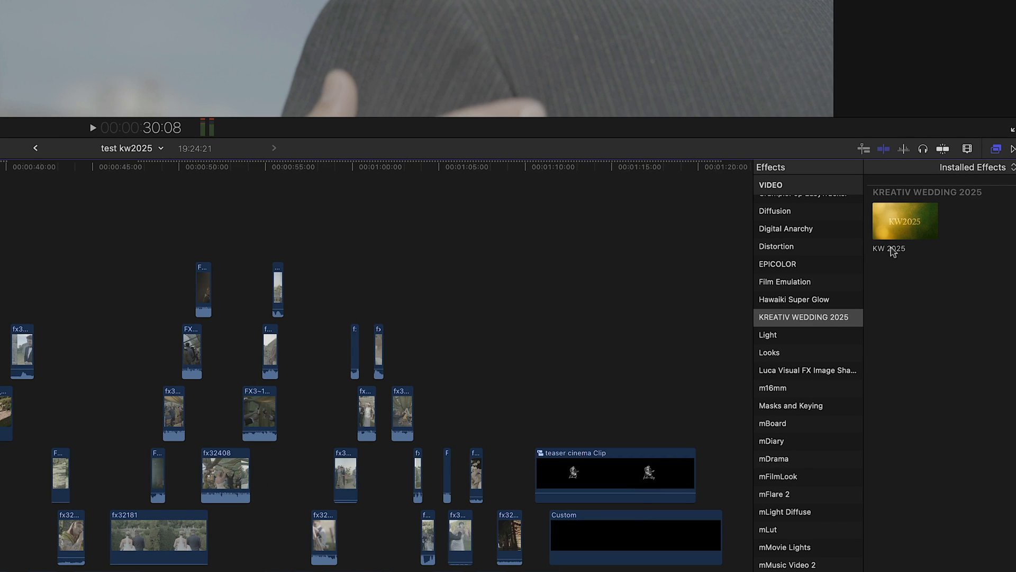
mouse_move(928, 284)
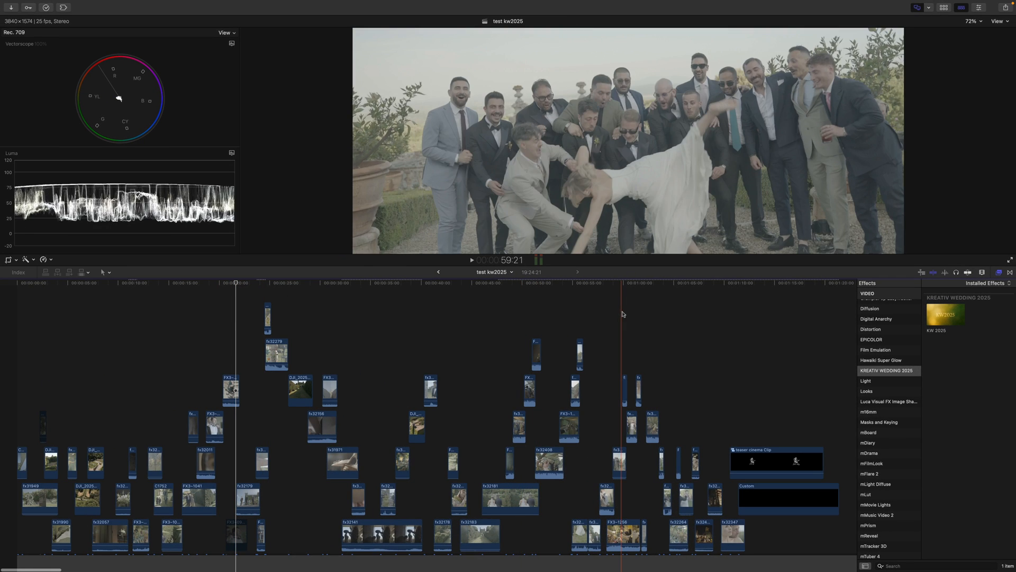
Connect the KW 2025 adjustment layer above the wedding clips with Option+A and preview a shot under it.
click(510, 282)
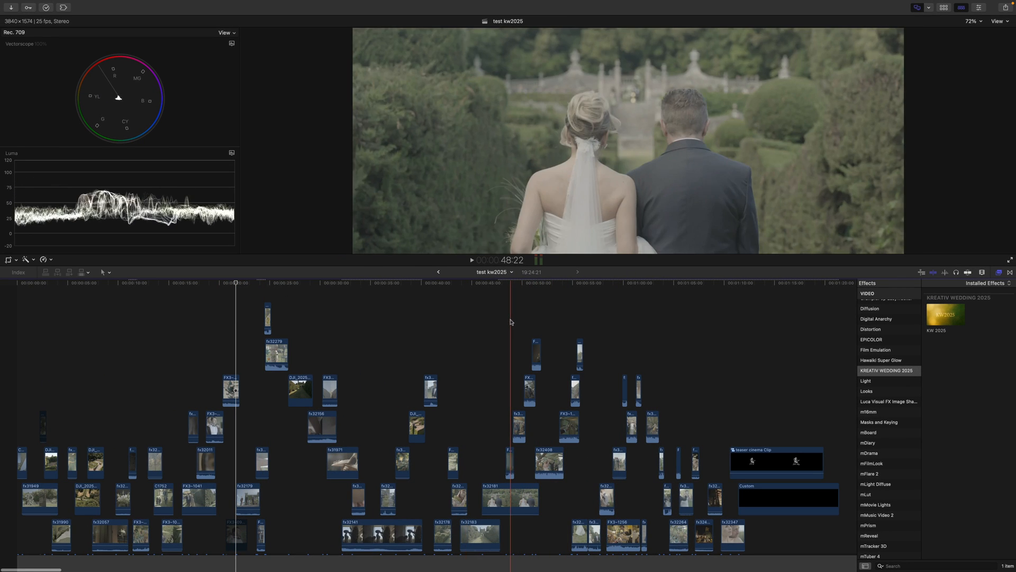
click(819, 282)
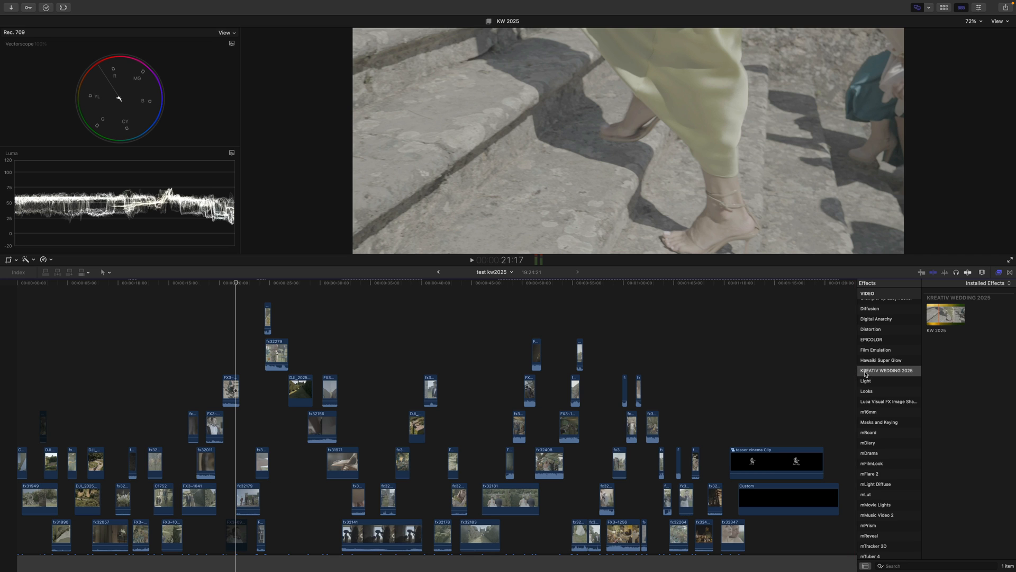
click(945, 315)
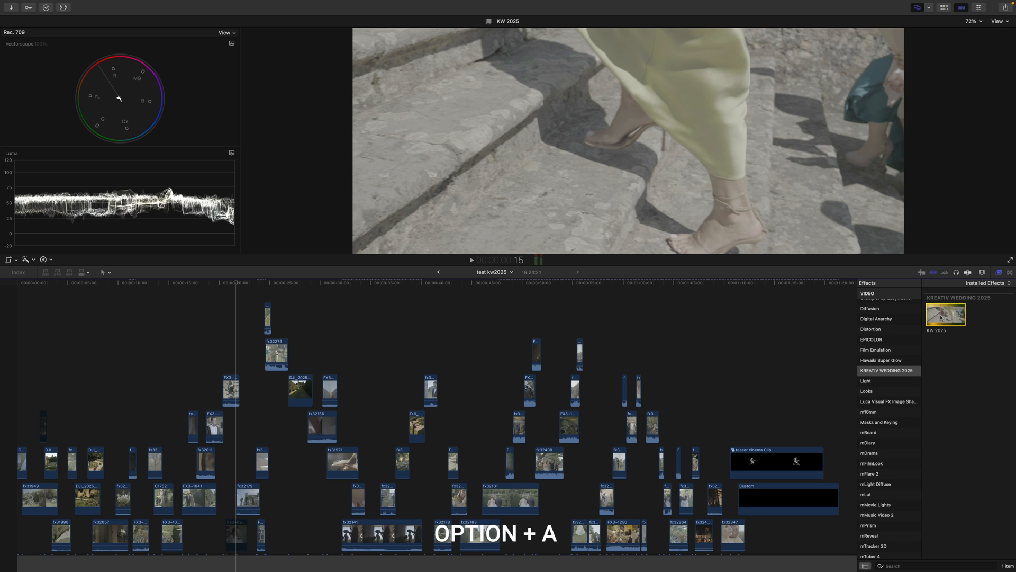
key(option+a)
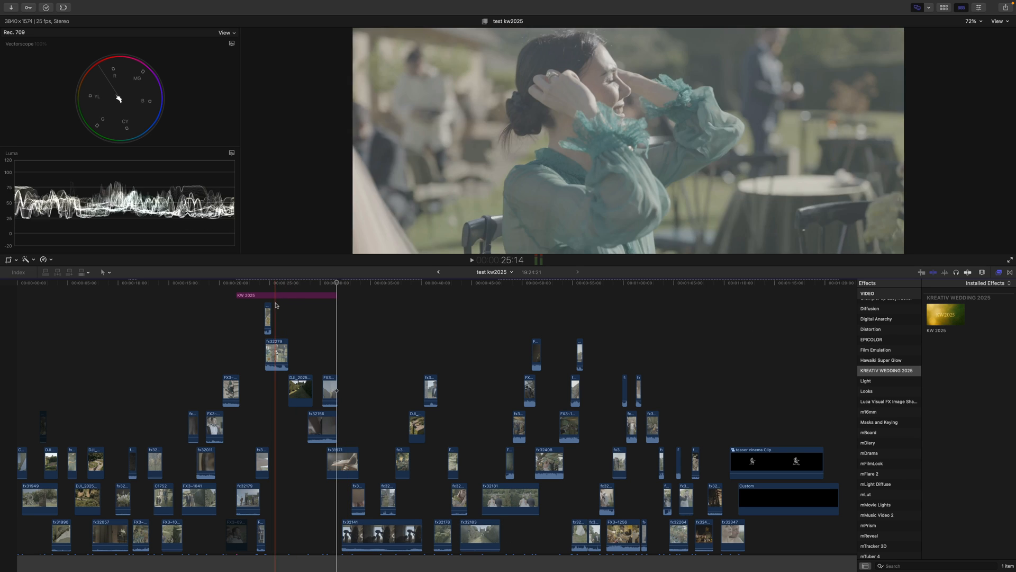
click(239, 294)
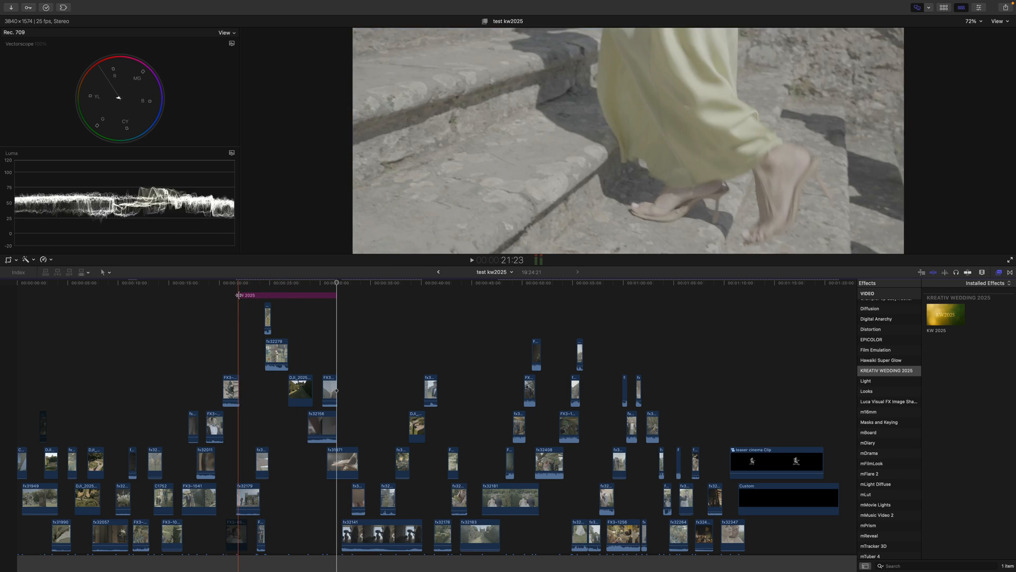
click(404, 283)
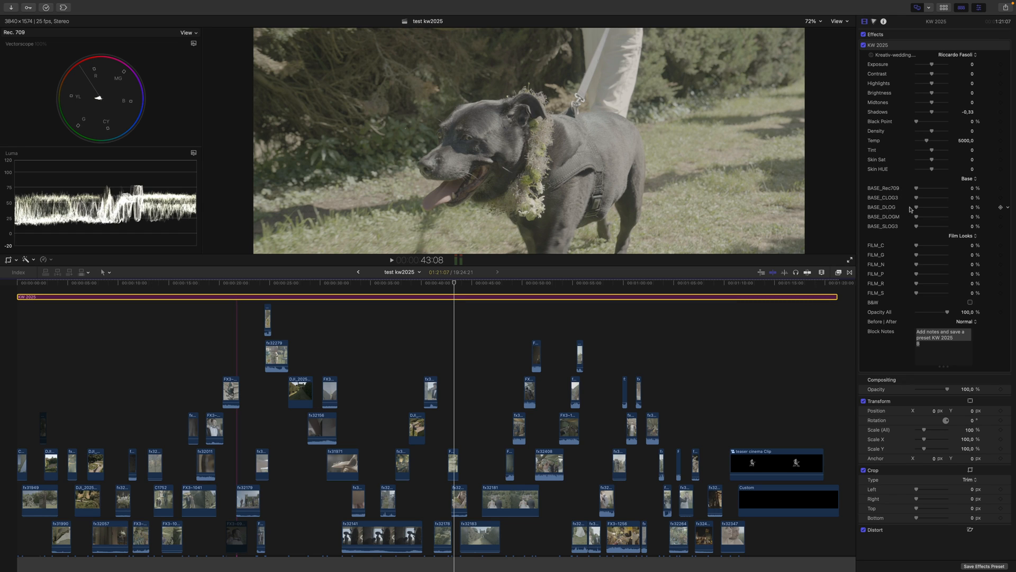
mouse_move(898, 200)
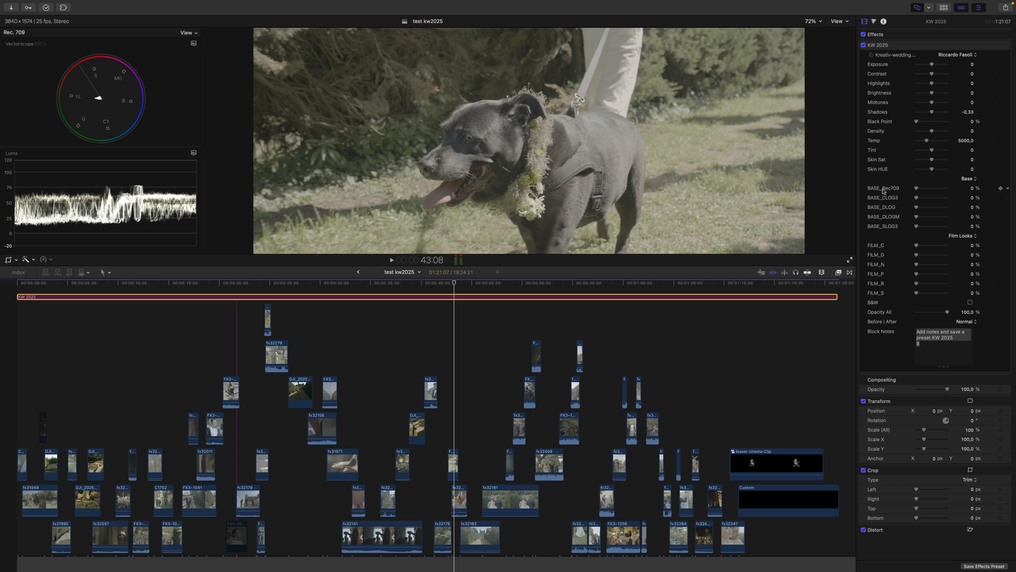
mouse_move(785, 265)
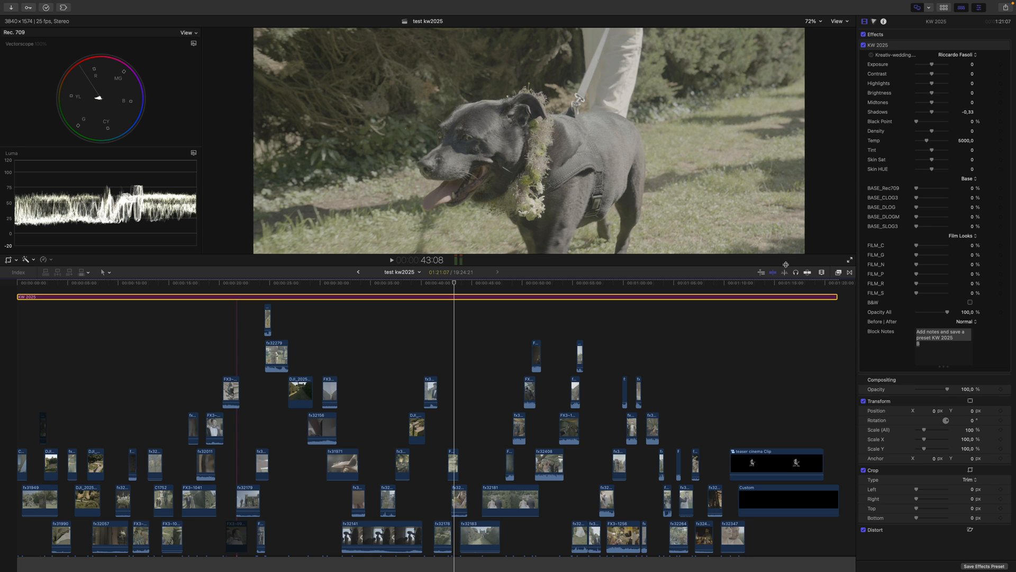
Park the playhead on a timeline shot to check the BASE_SLOG3 conversion at 100%.
click(375, 283)
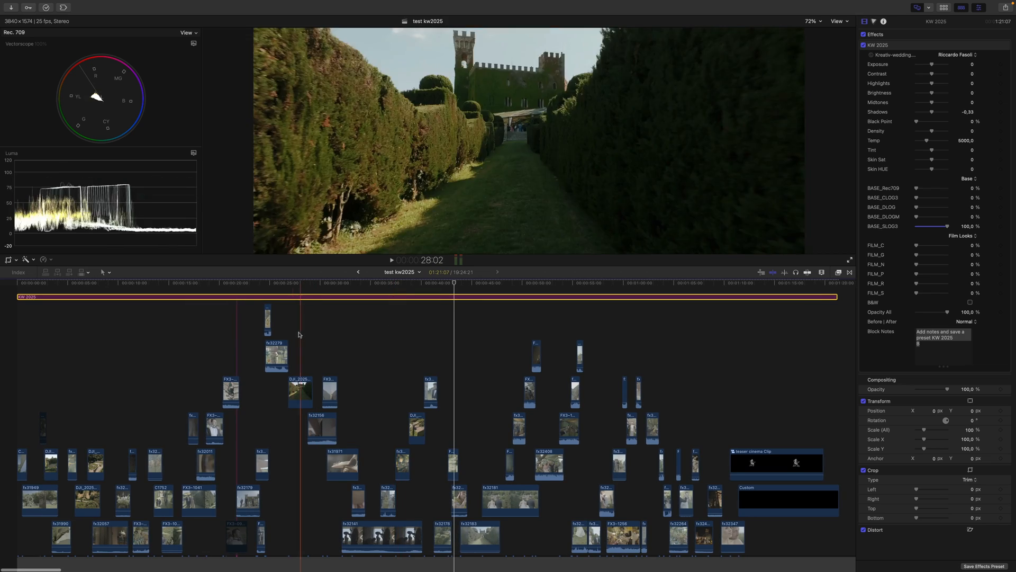
Preview a wedding-party shot and return the FILM_N look to 0% while trying the film looks.
click(85, 282)
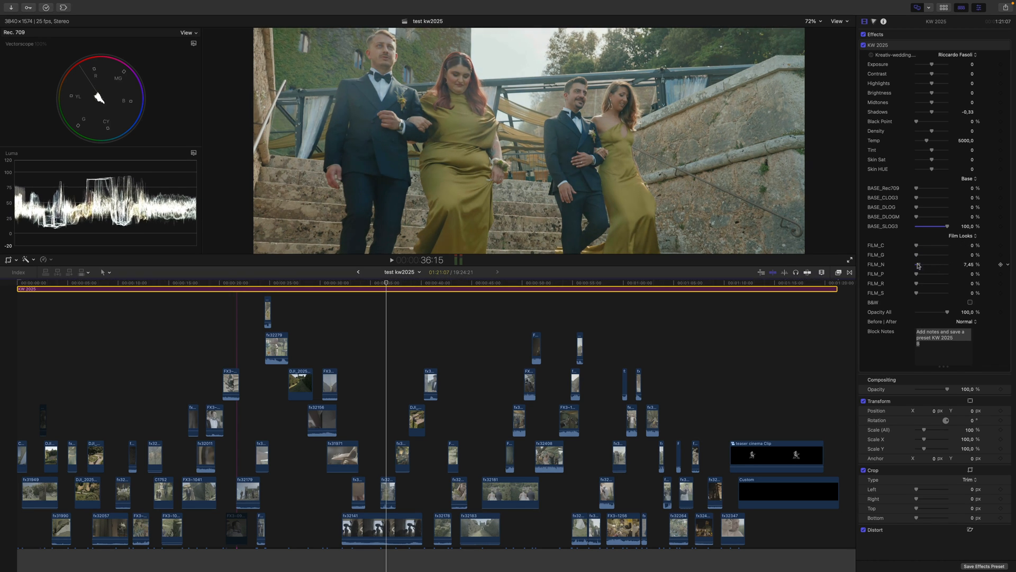
click(918, 265)
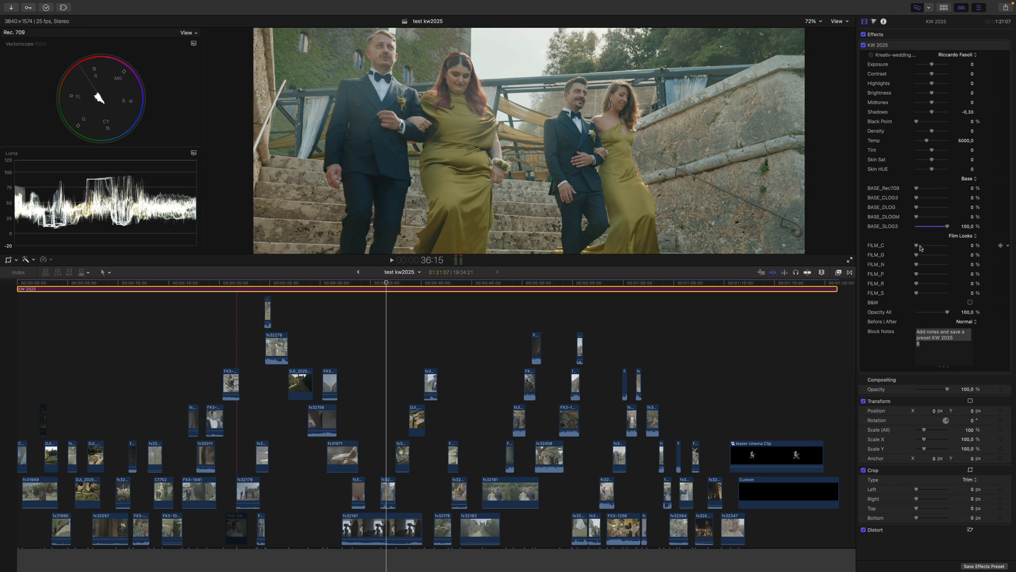
mouse_move(867, 251)
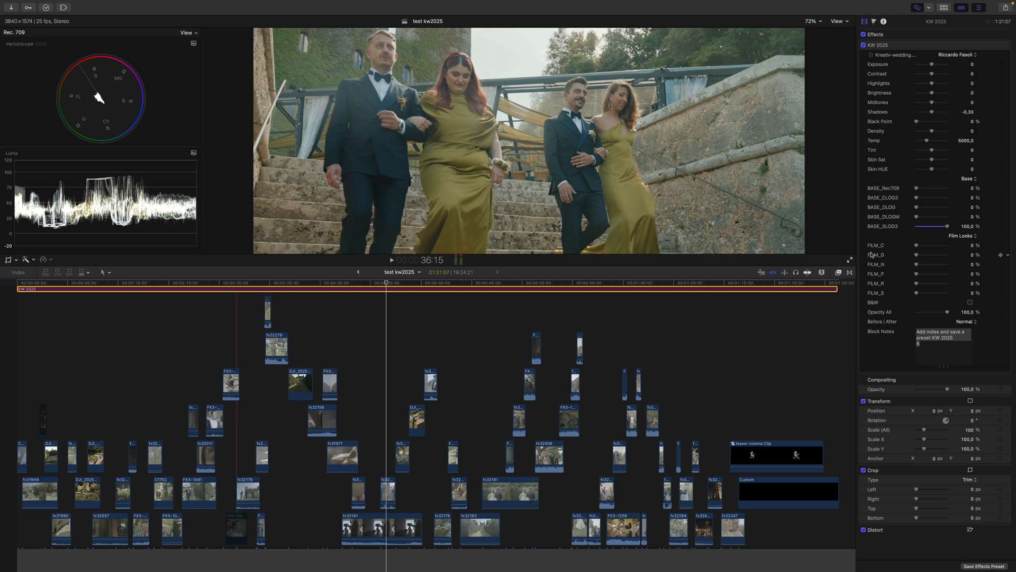
mouse_move(886, 260)
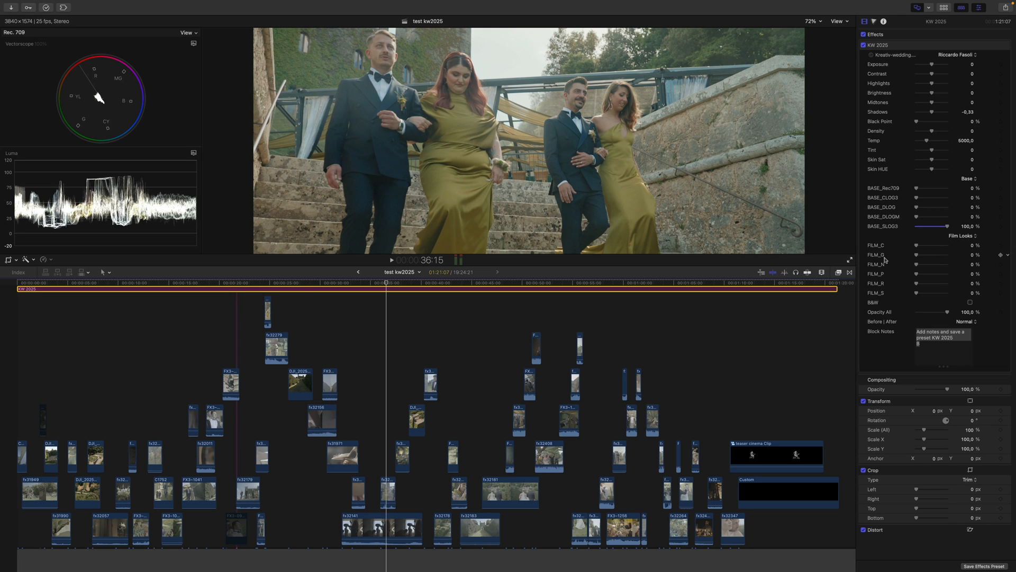
mouse_move(923, 266)
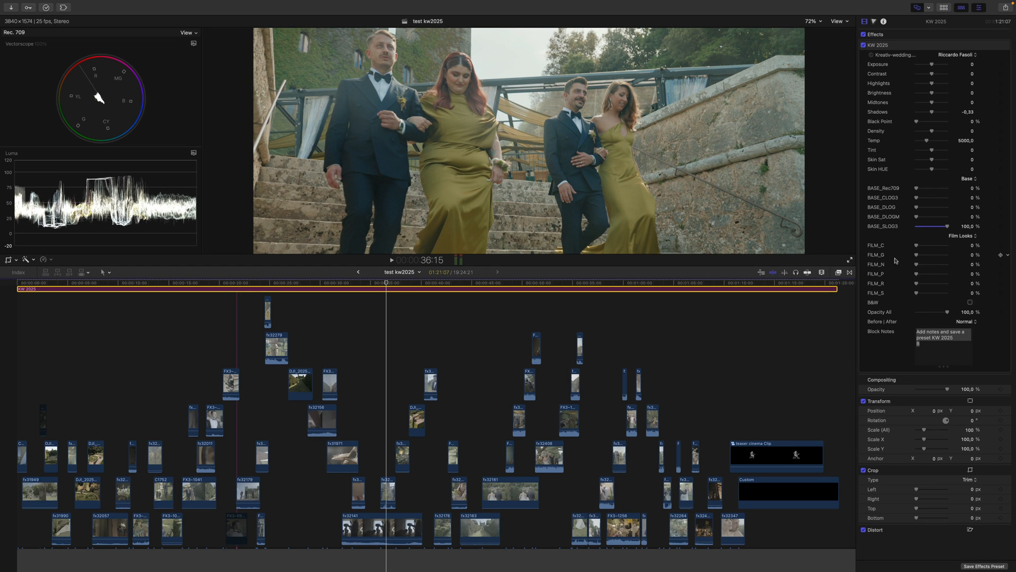
mouse_move(874, 278)
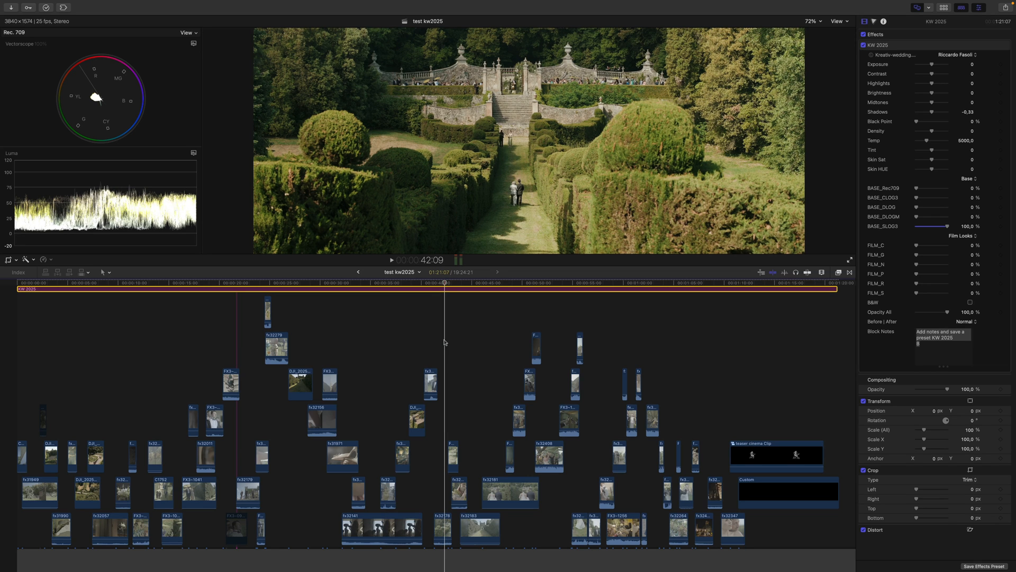
mouse_move(822, 235)
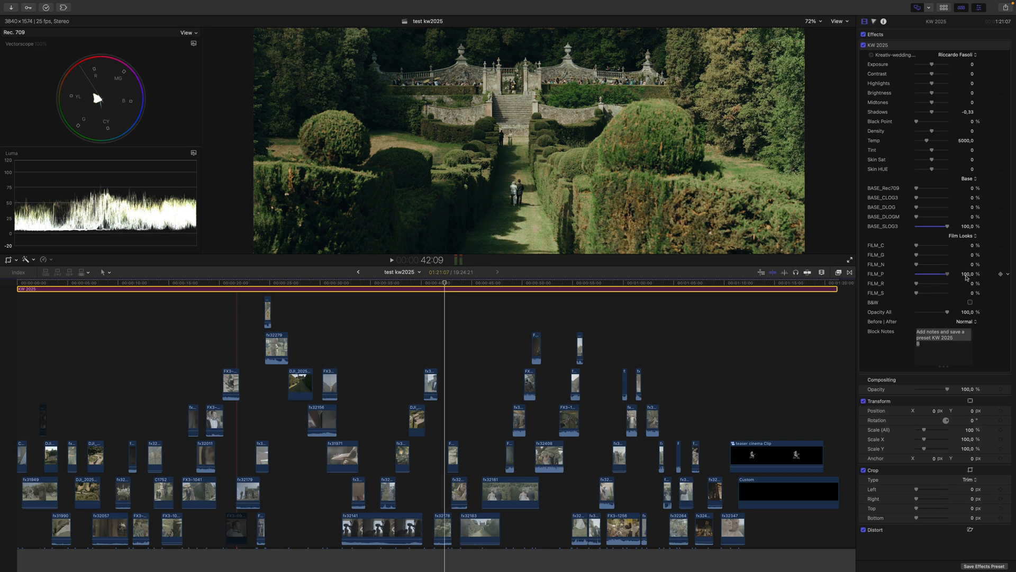
mouse_move(946, 282)
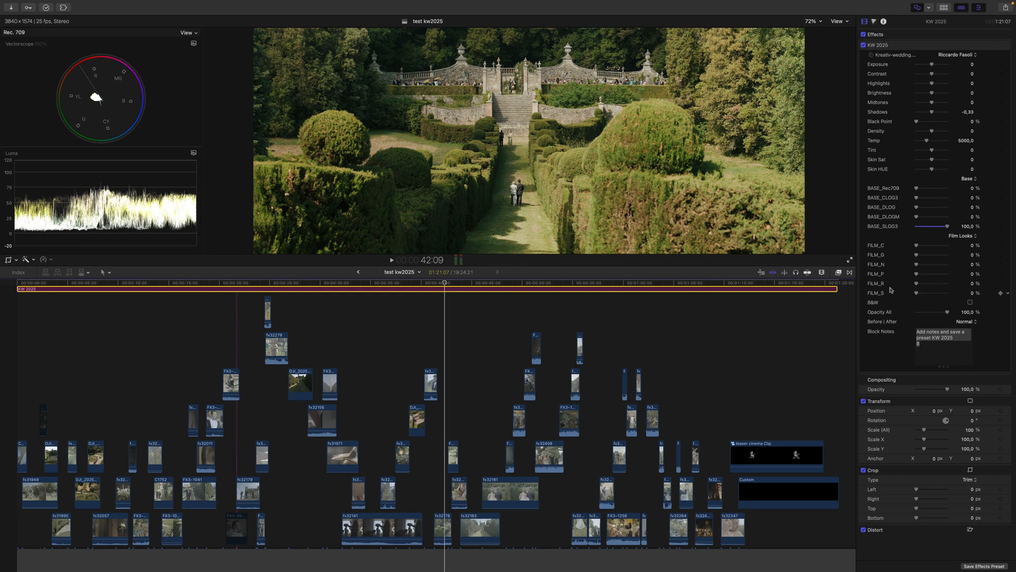
mouse_move(927, 287)
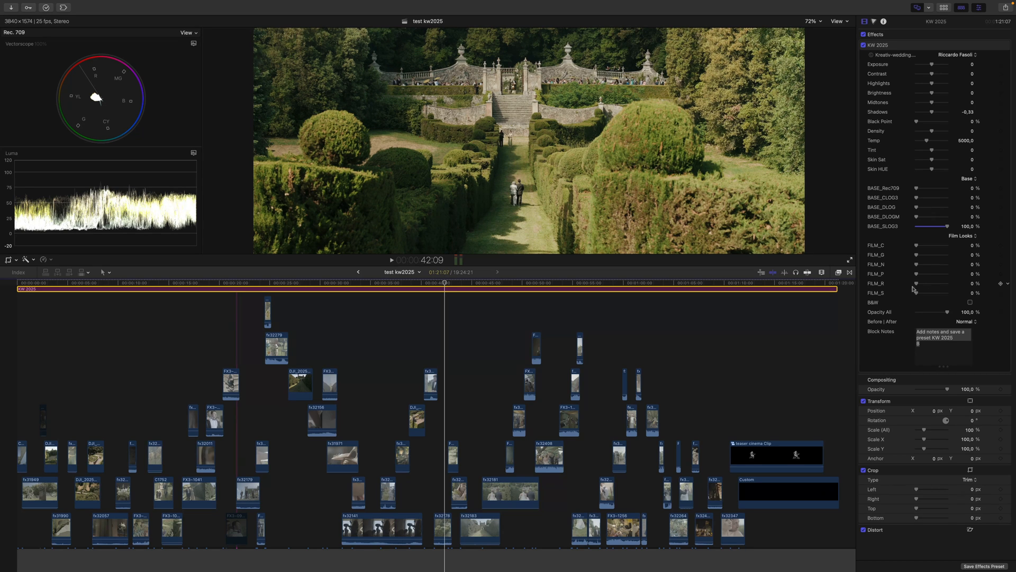
mouse_move(936, 286)
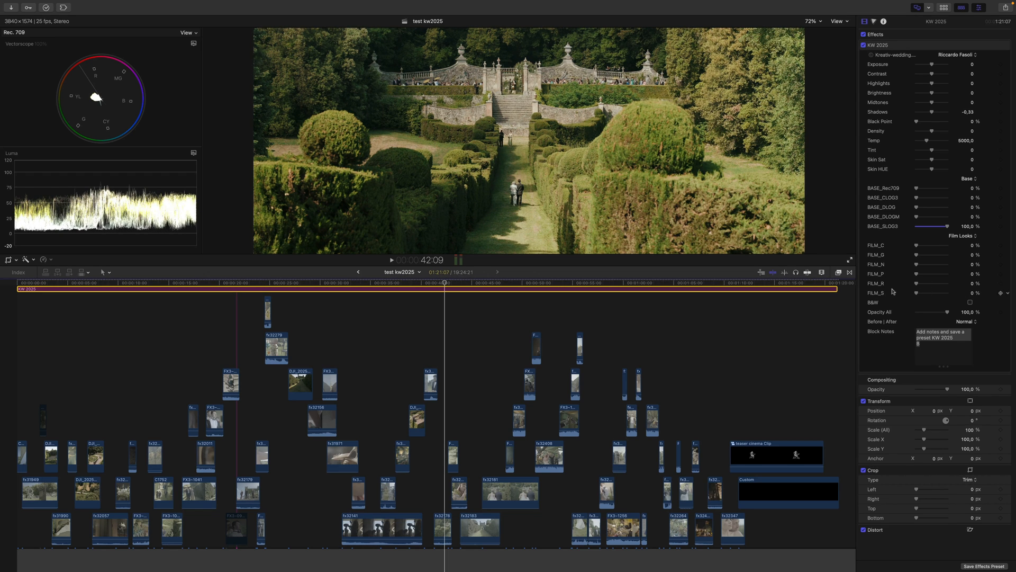
mouse_move(996, 321)
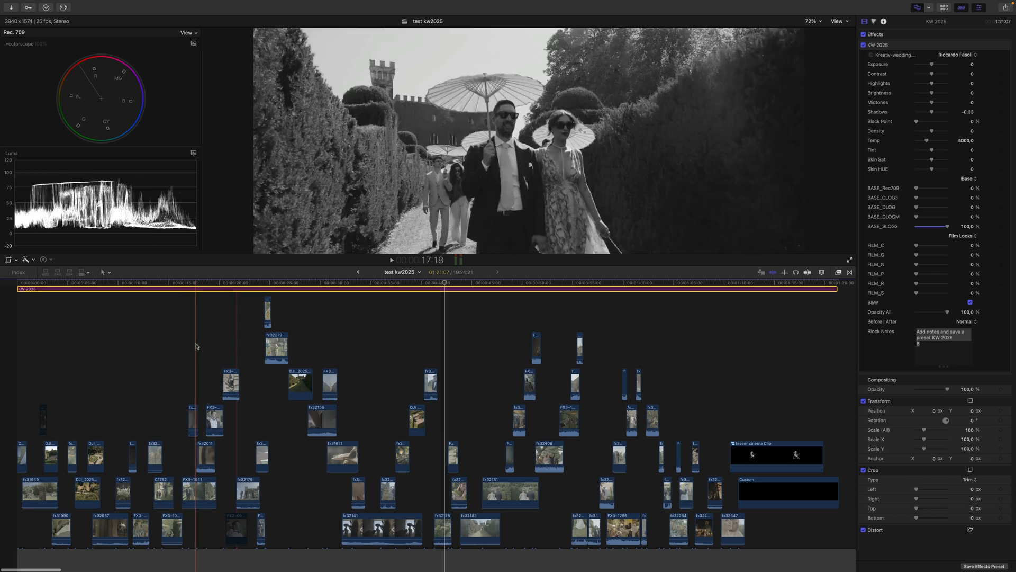
Move to the woman's face close-up and untick B&W so the grade previews in colour.
click(727, 283)
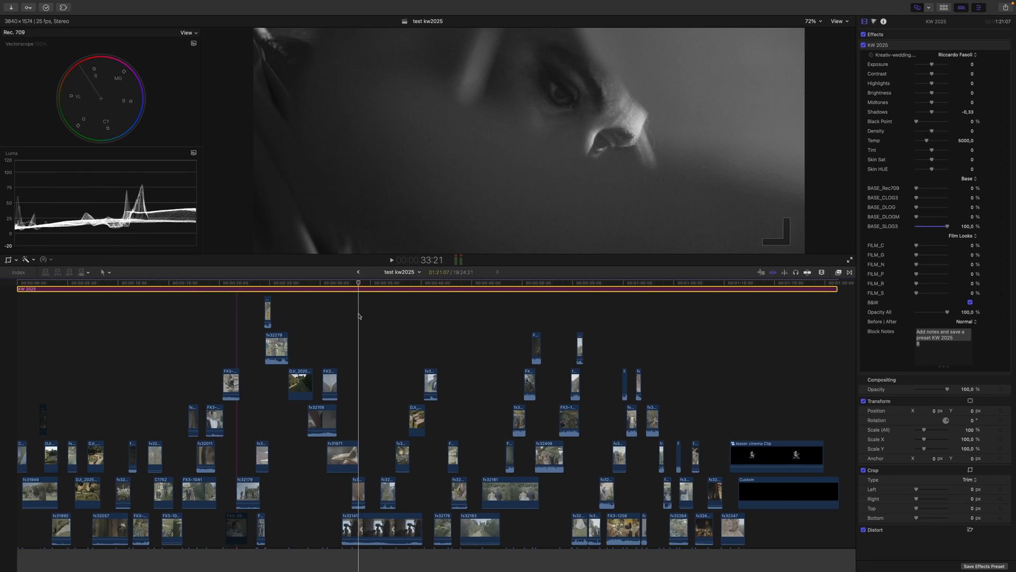
click(970, 302)
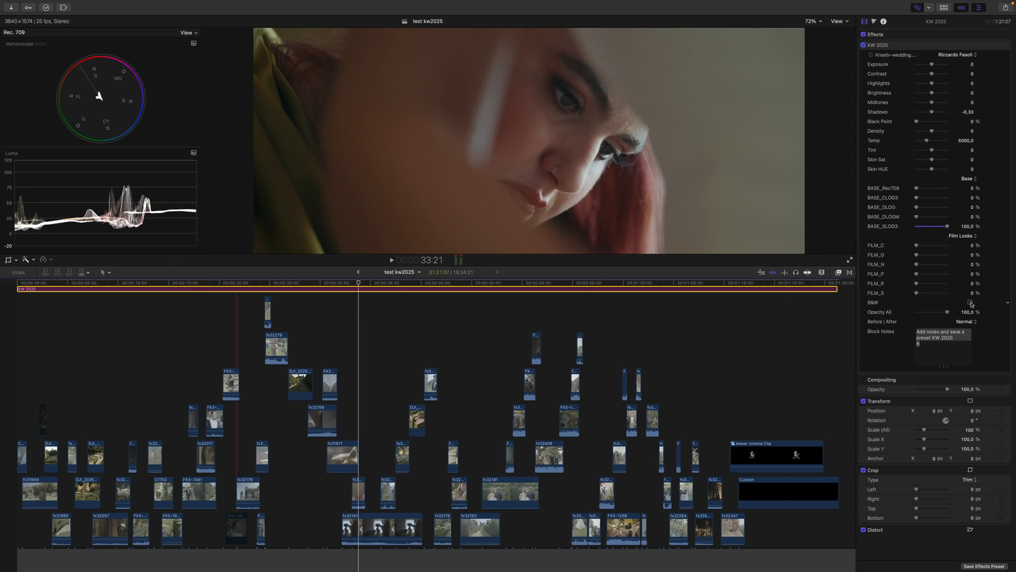
click(965, 321)
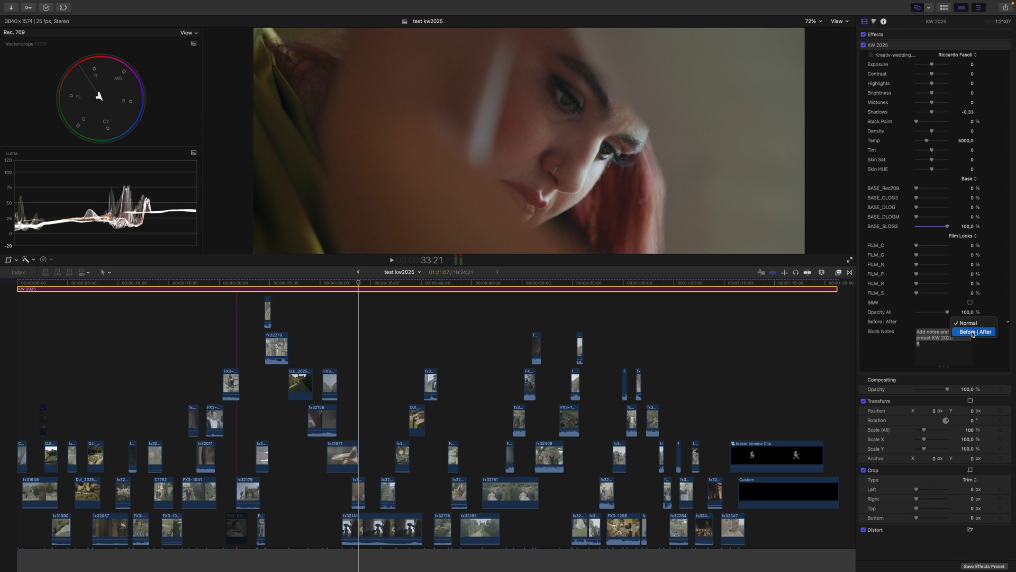
click(976, 331)
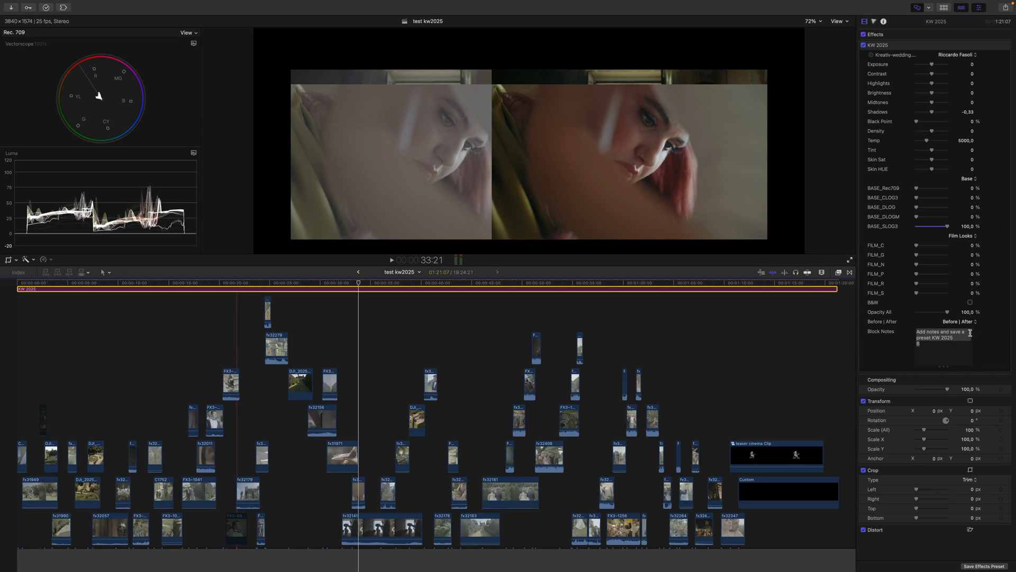
click(965, 322)
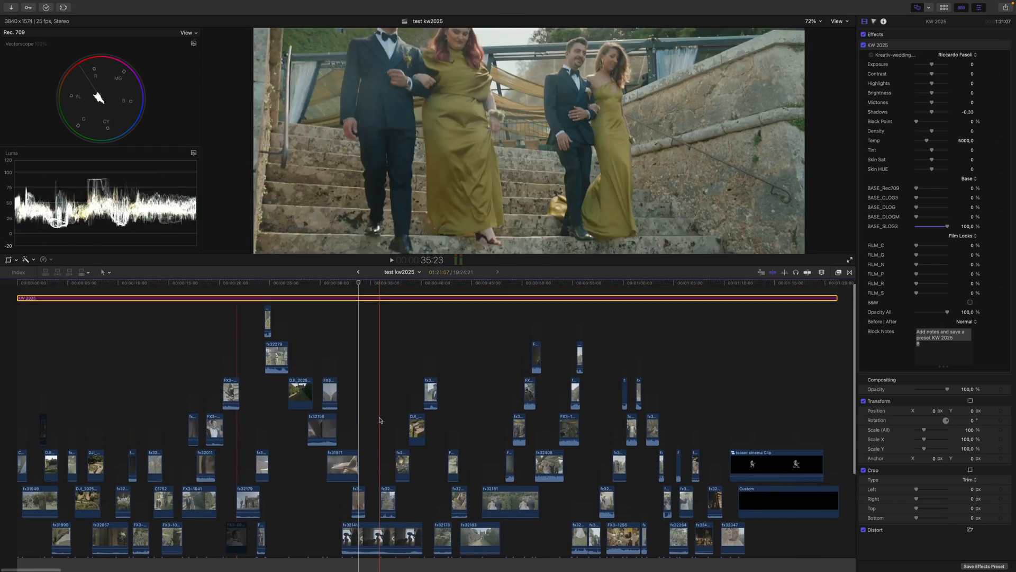
click(439, 283)
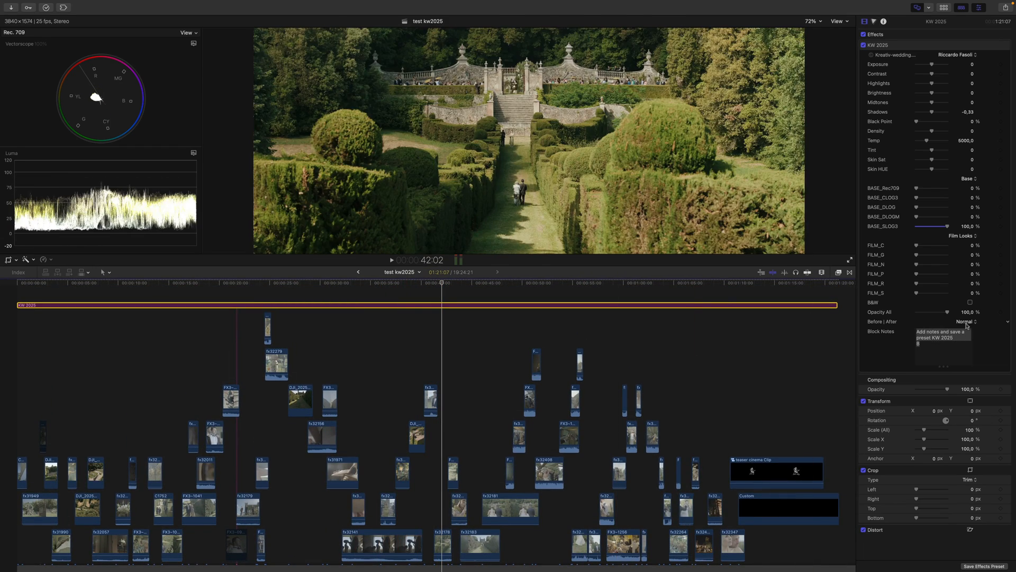
click(967, 321)
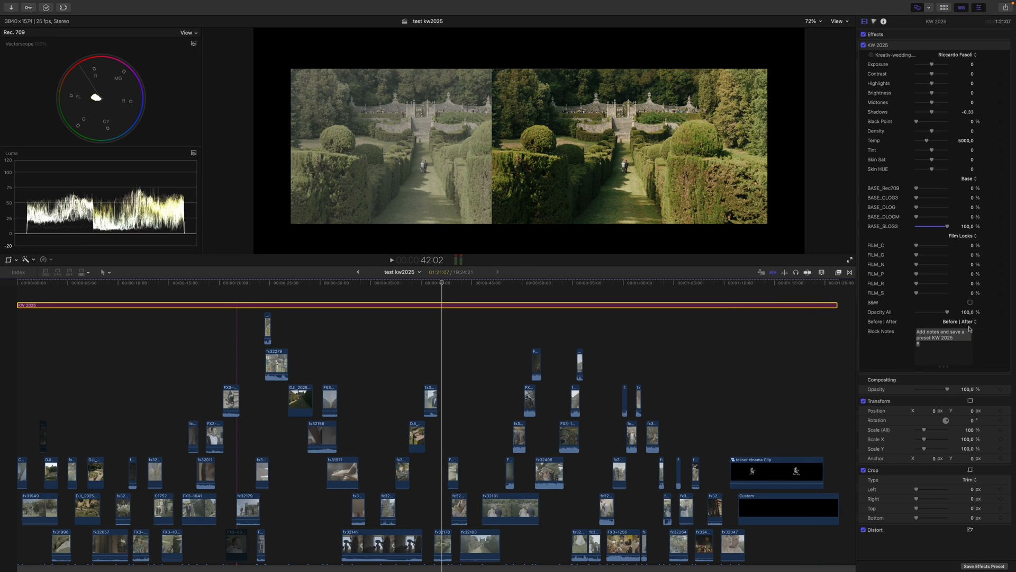
click(962, 321)
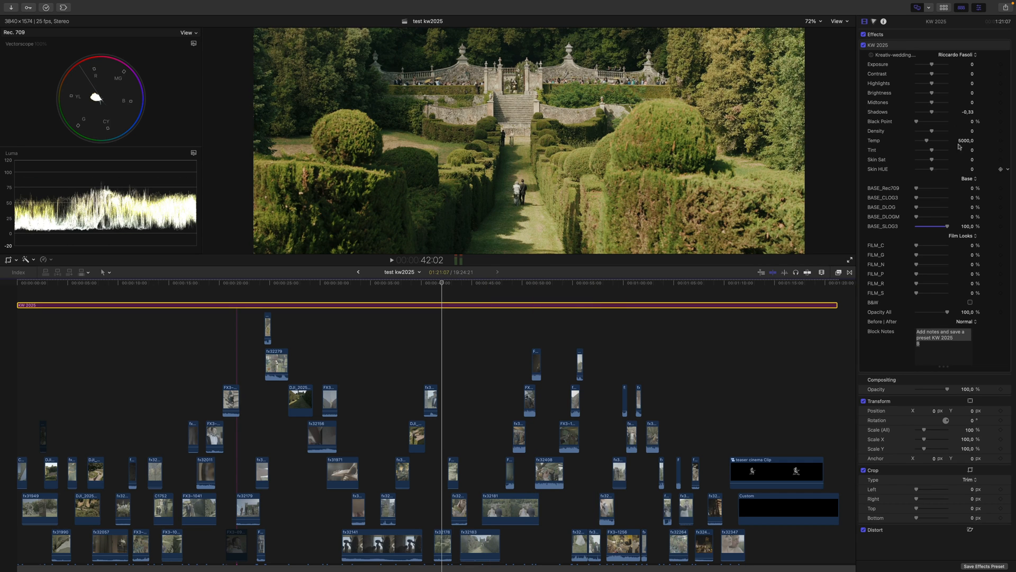
mouse_move(916, 113)
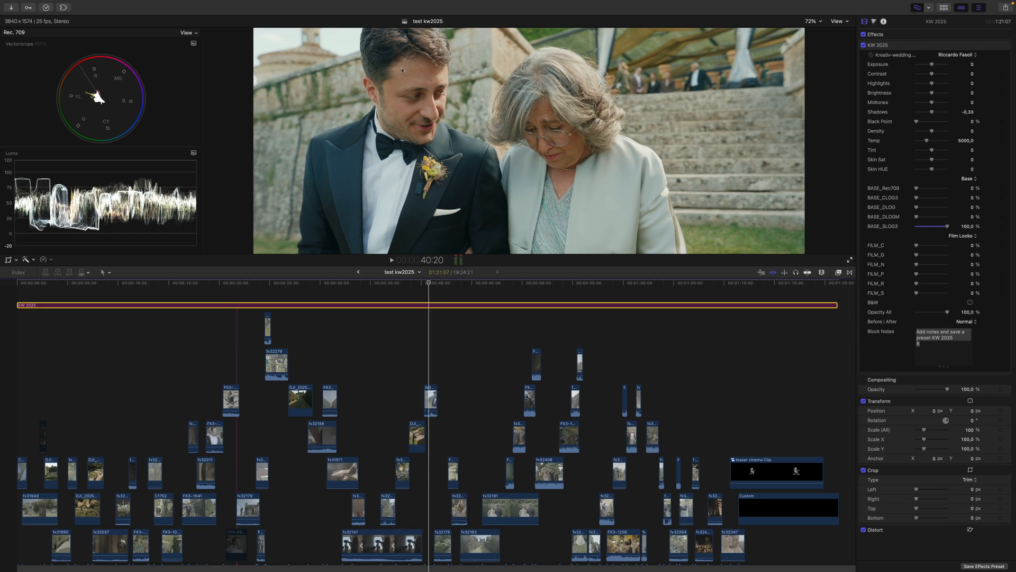
mouse_move(950, 182)
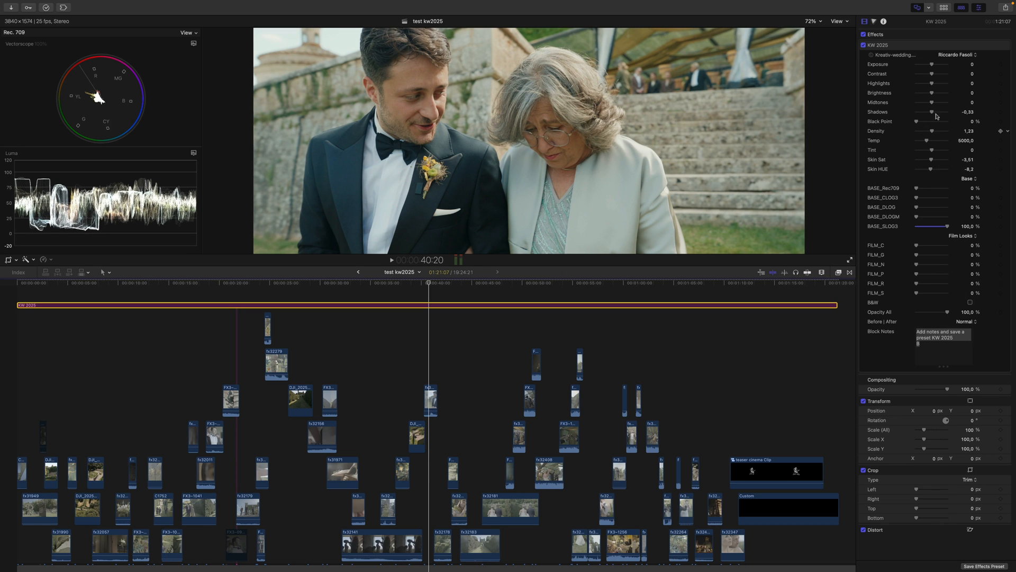
mouse_move(915, 76)
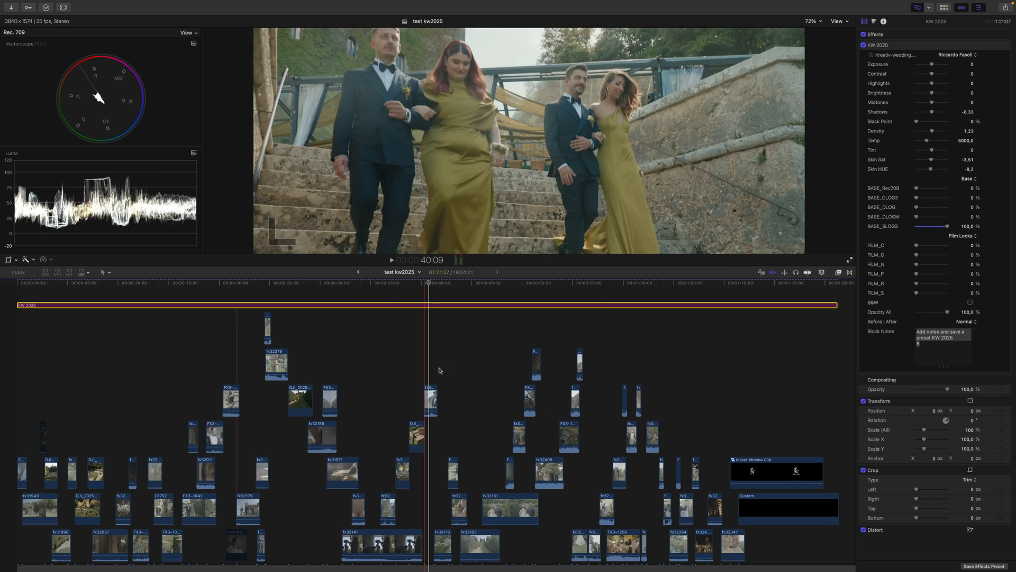
Select the groom-and-mother clip to show its Color Finale Pro correction at Exposure -0,10.
click(430, 401)
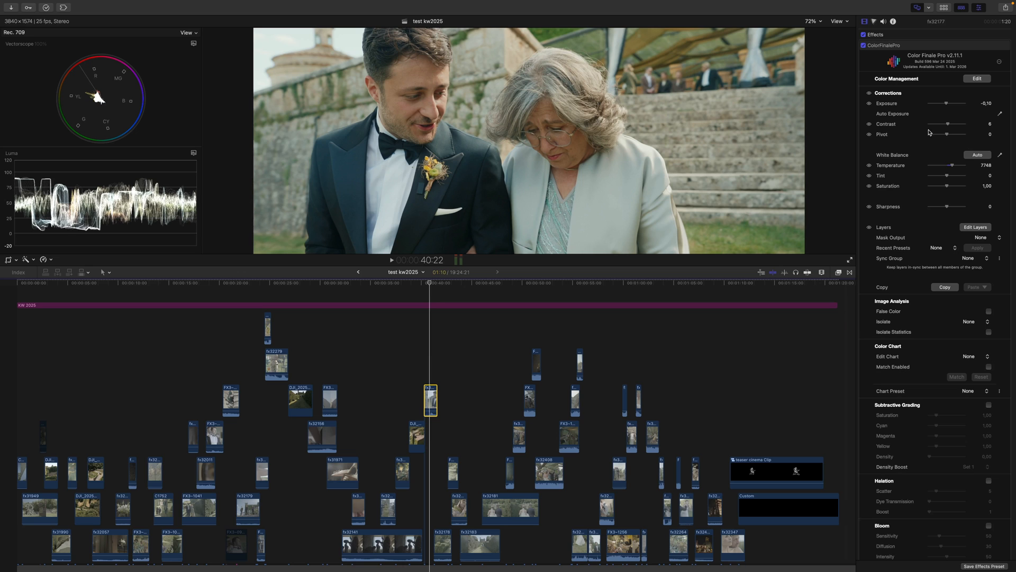
mouse_move(958, 119)
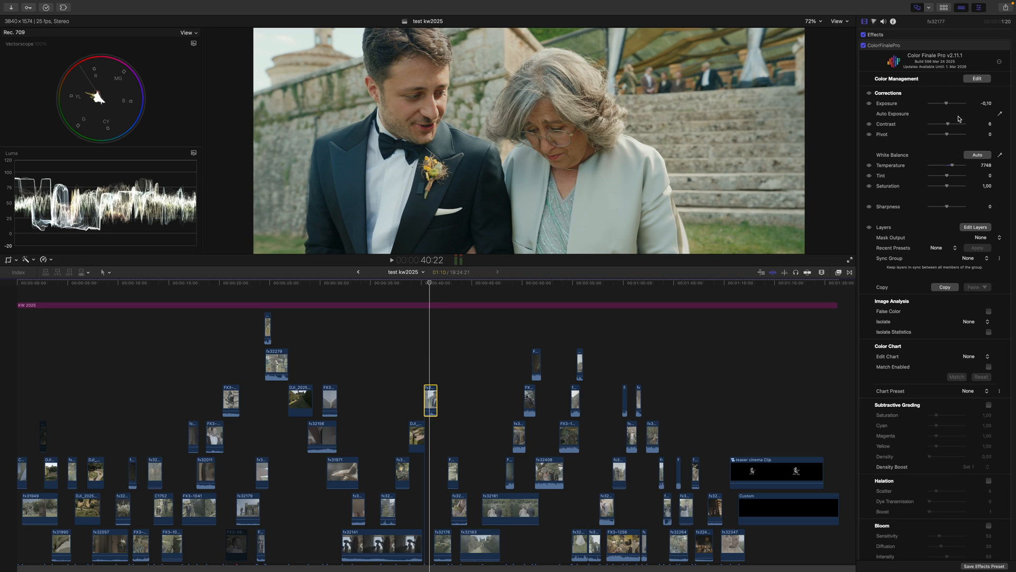
mouse_move(932, 179)
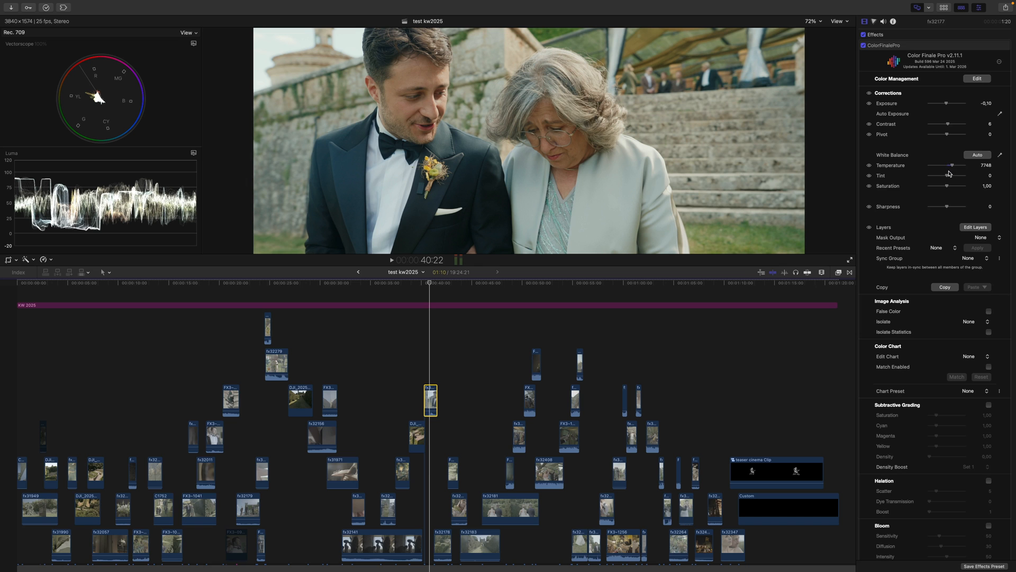
mouse_move(943, 122)
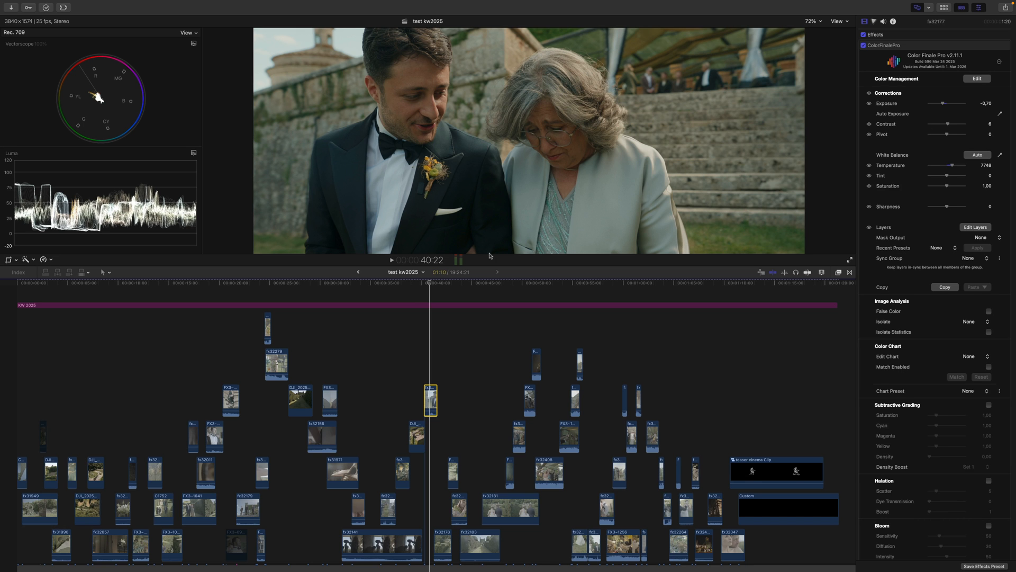
mouse_move(956, 120)
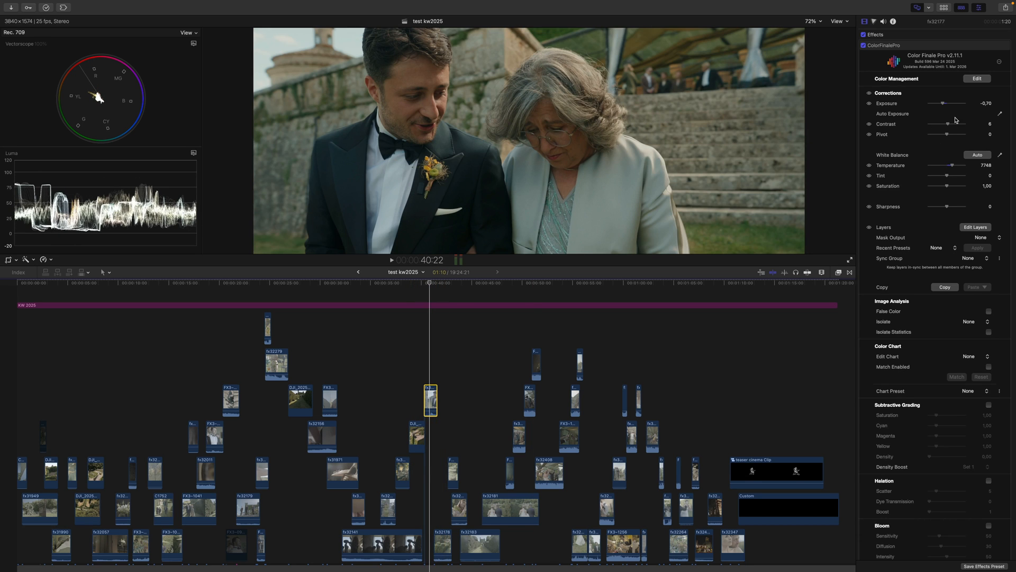